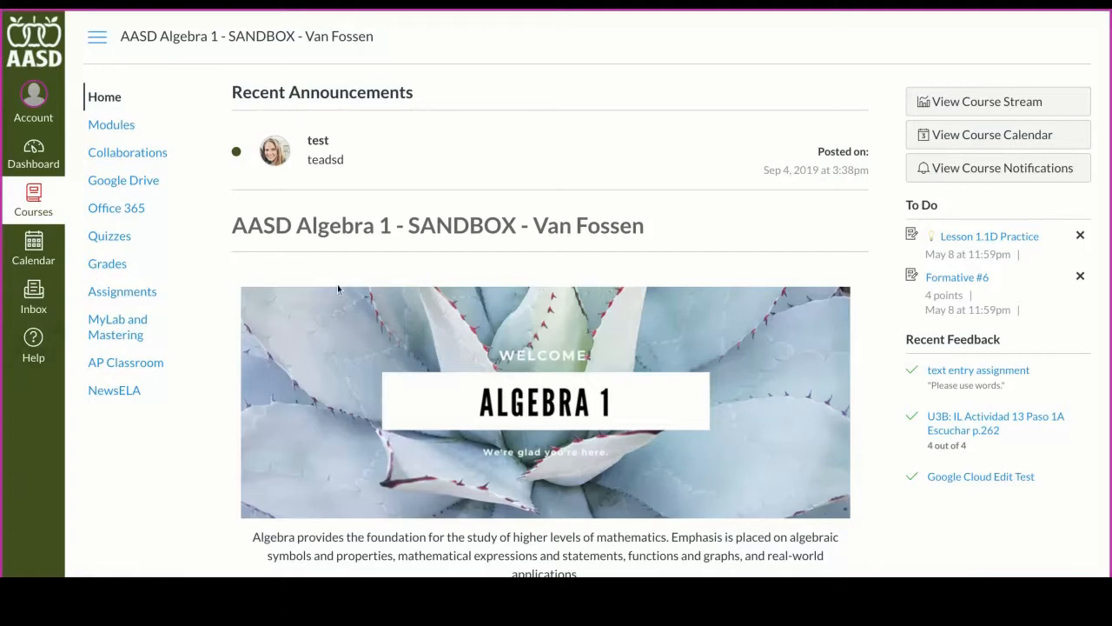
pyautogui.moveTo(956, 236)
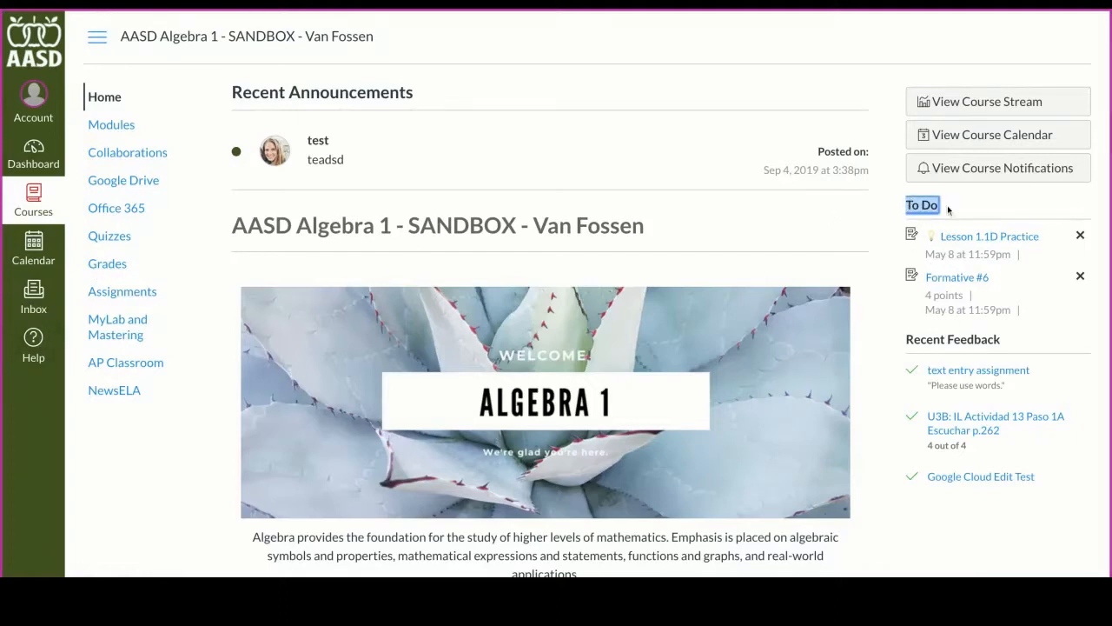
pyautogui.moveTo(952, 291)
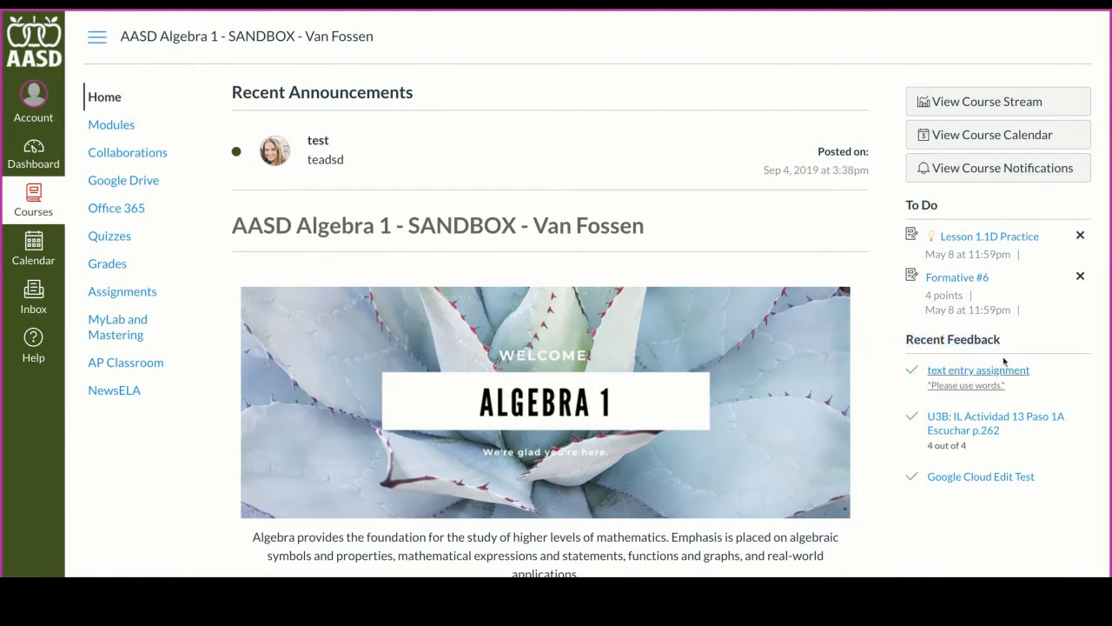
pyautogui.moveTo(1009, 391)
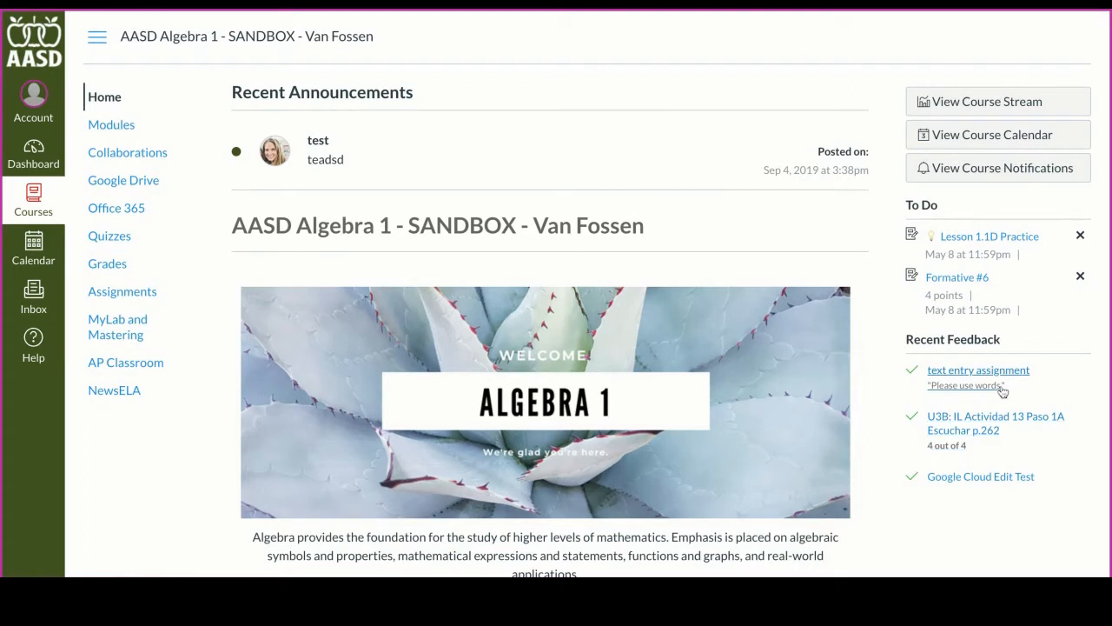
pyautogui.moveTo(993, 382)
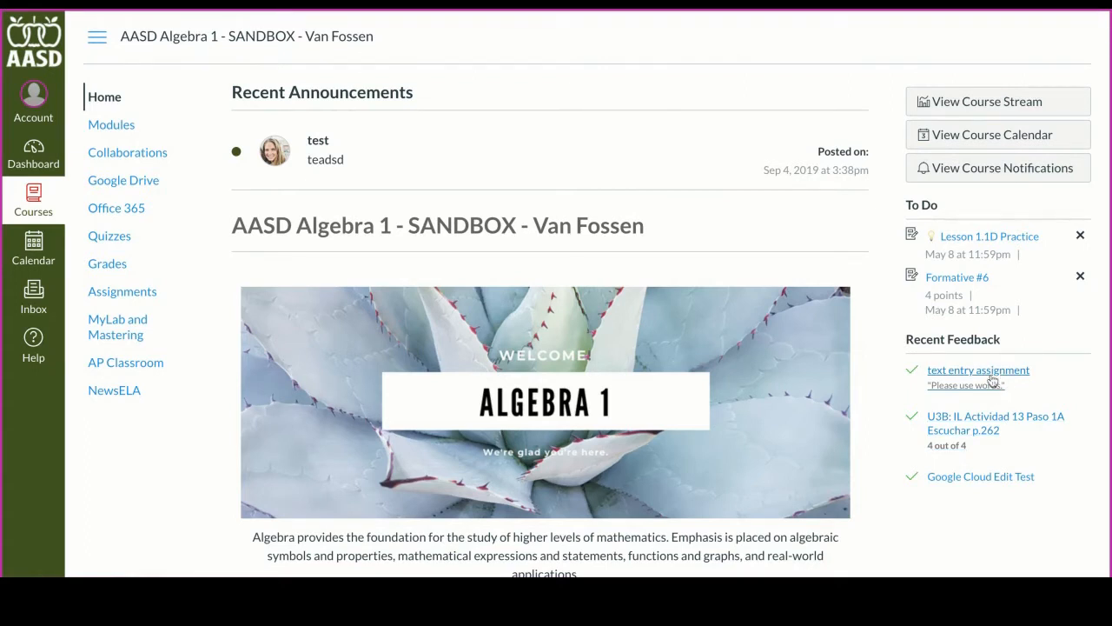
# View the text entry assignment's Submission Details, highlighting the submitted answer beside the teacher's comment.
pyautogui.click(978, 369)
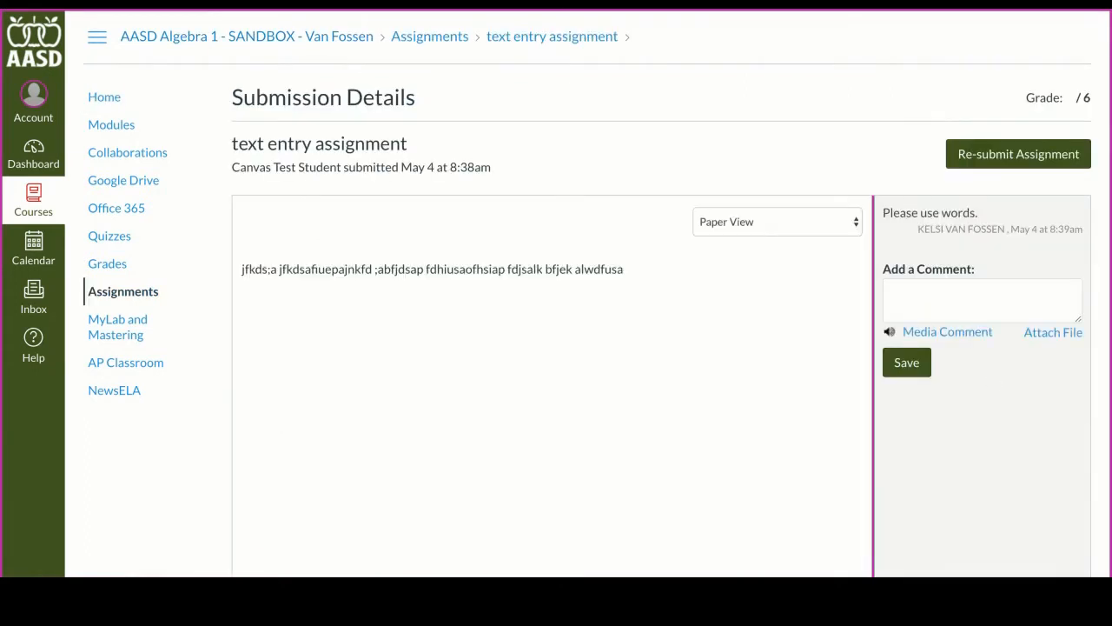
pyautogui.tripleClick(432, 269)
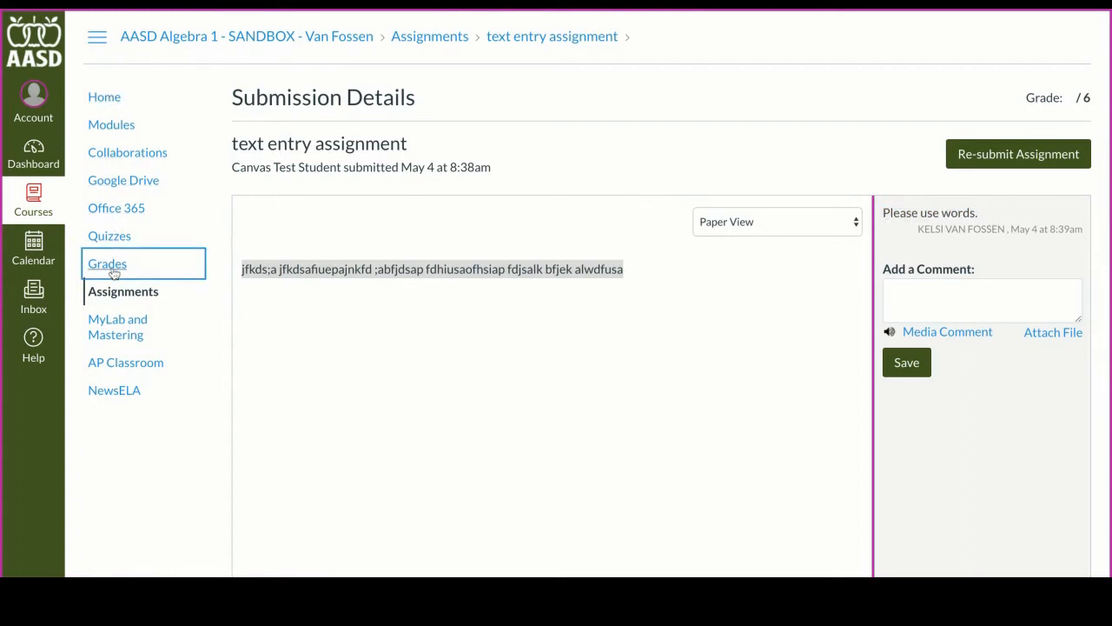
# Show the Algebra 1 Grades page and scroll through the assignments with due dates, status and scores.
pyautogui.click(107, 263)
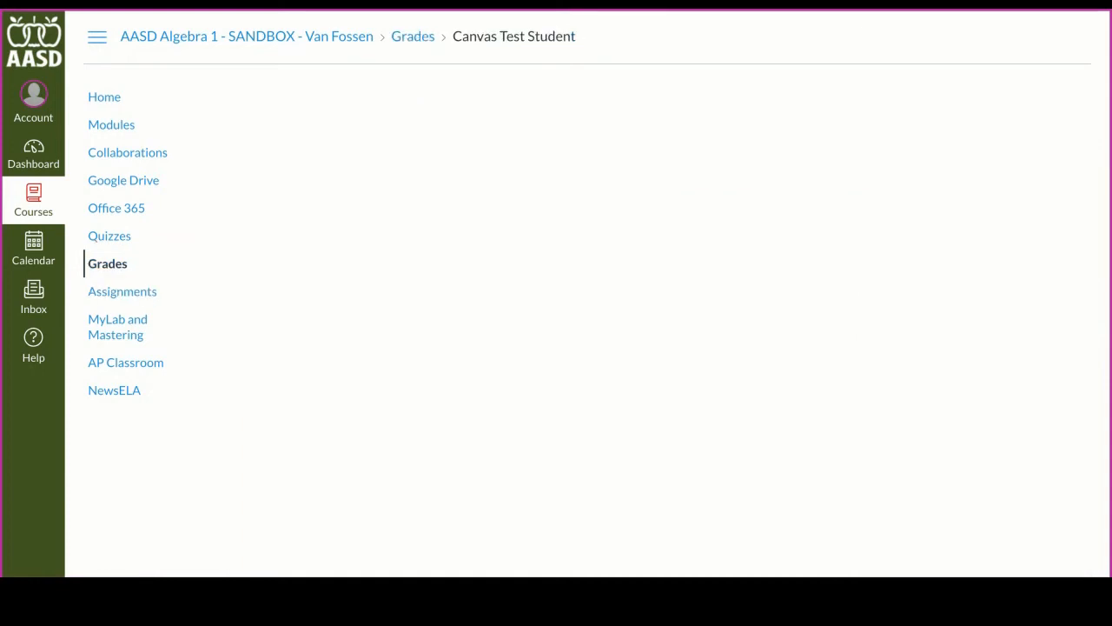
pyautogui.click(107, 263)
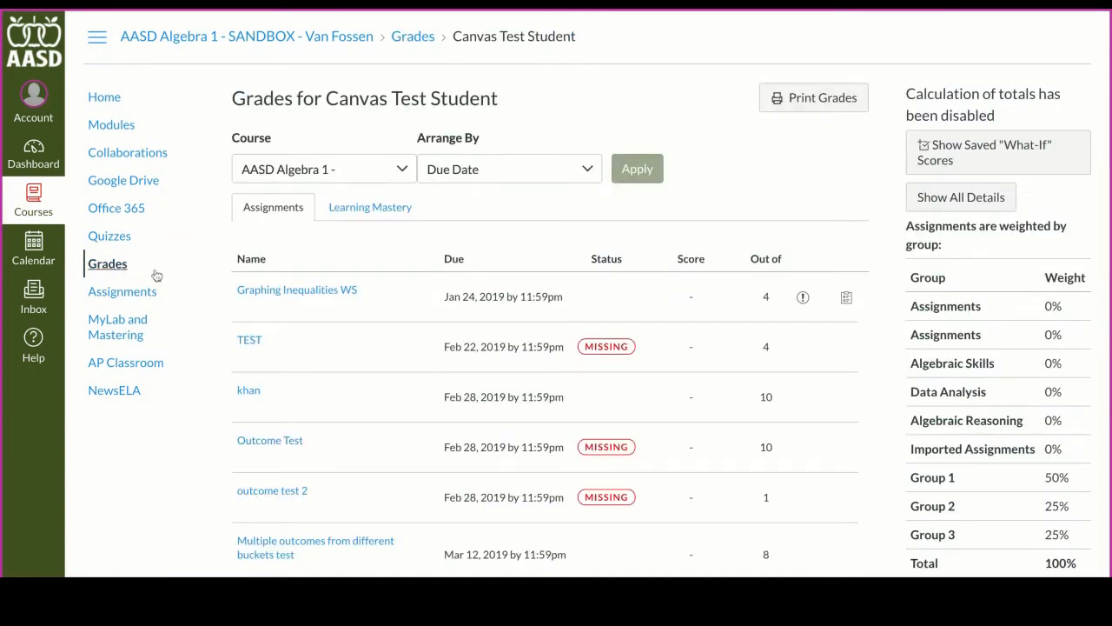
pyautogui.scroll(-3)
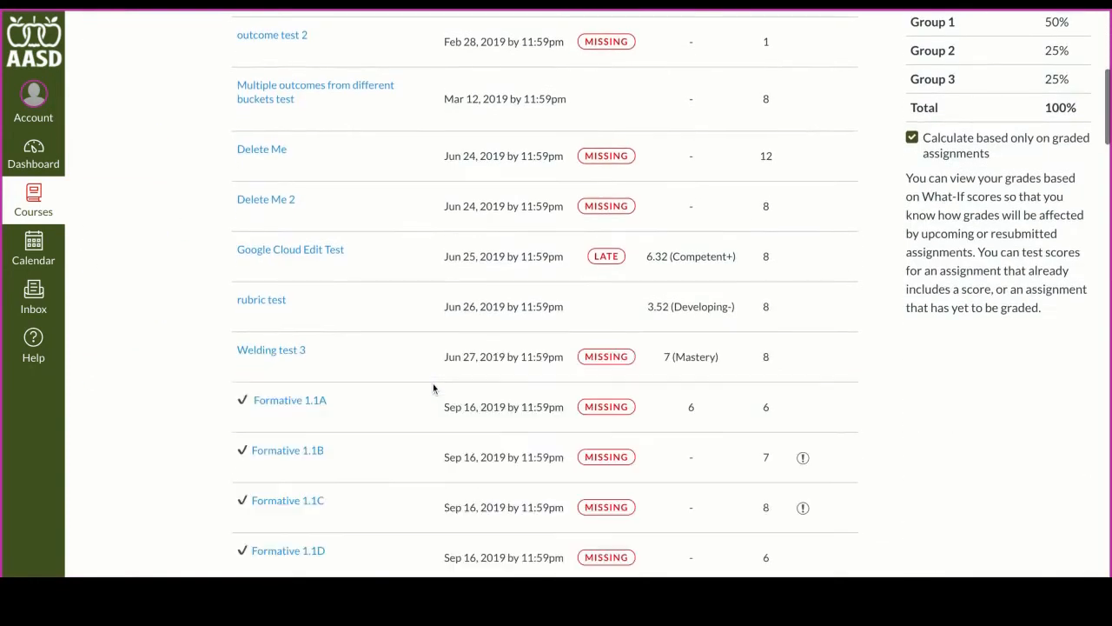
pyautogui.scroll(-3)
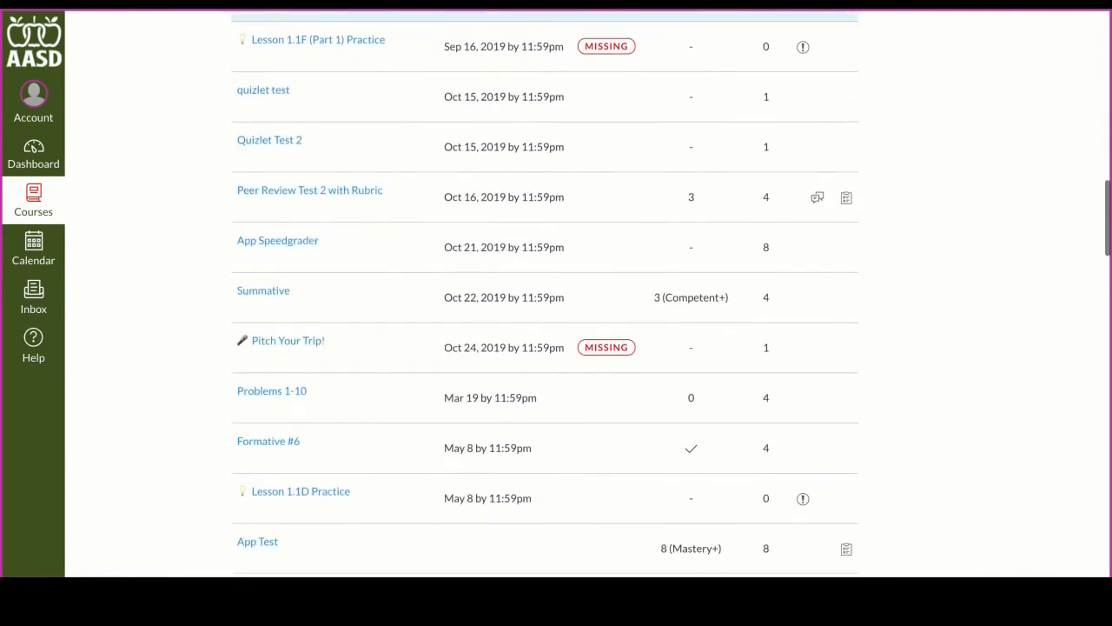
pyautogui.scroll(-3)
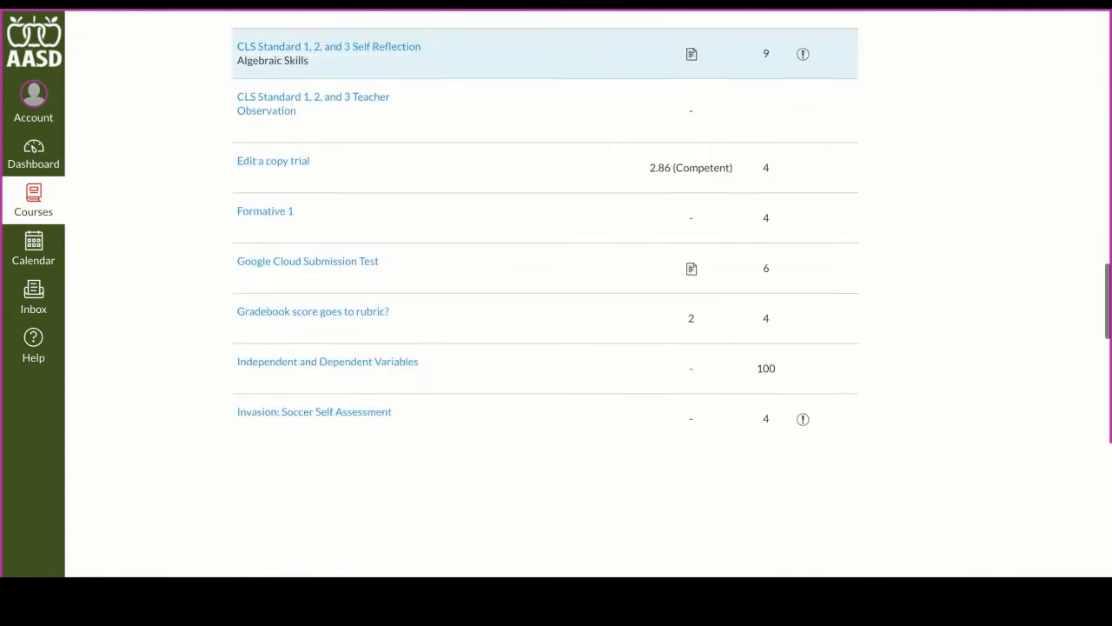
pyautogui.scroll(-3)
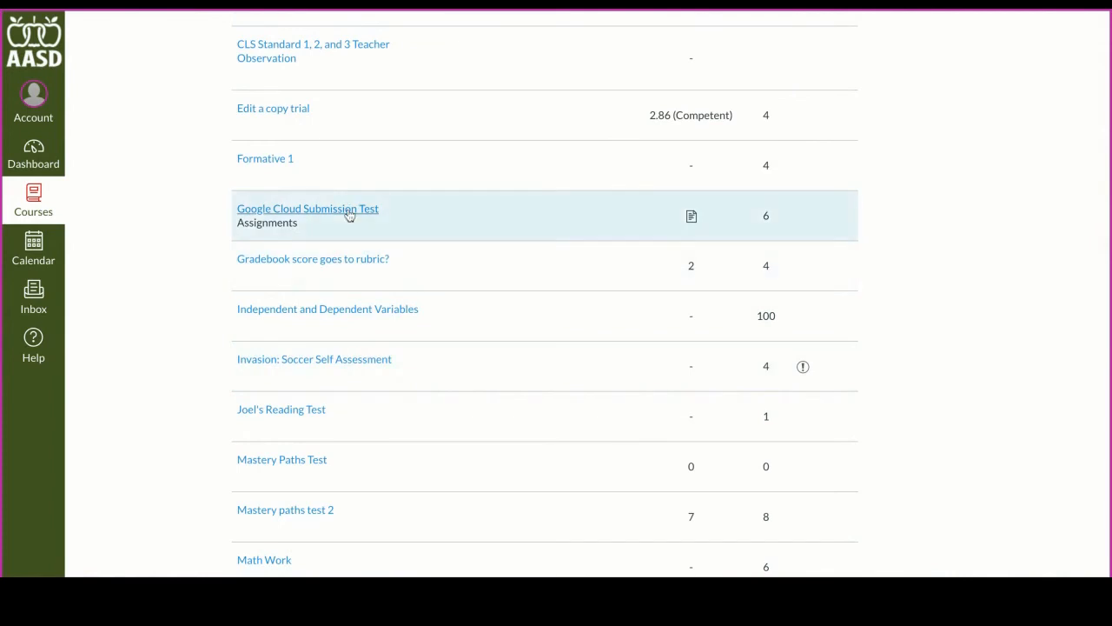
# View the Google Cloud Submission Test document preview full-screen to read the teacher's annotations, then restore it.
pyautogui.click(308, 208)
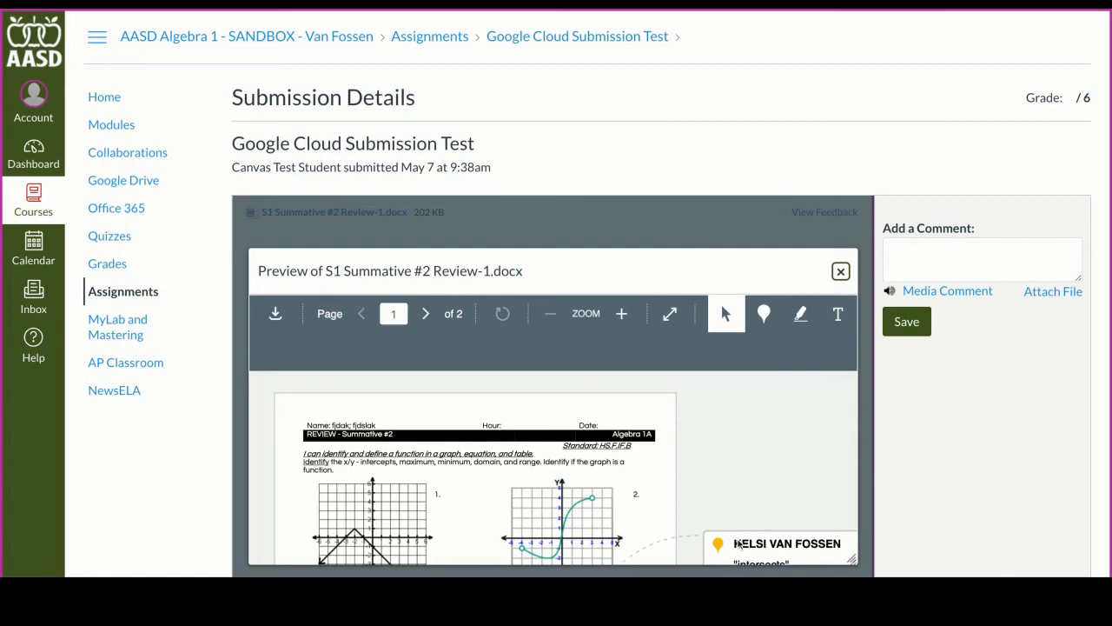
pyautogui.scroll(-3)
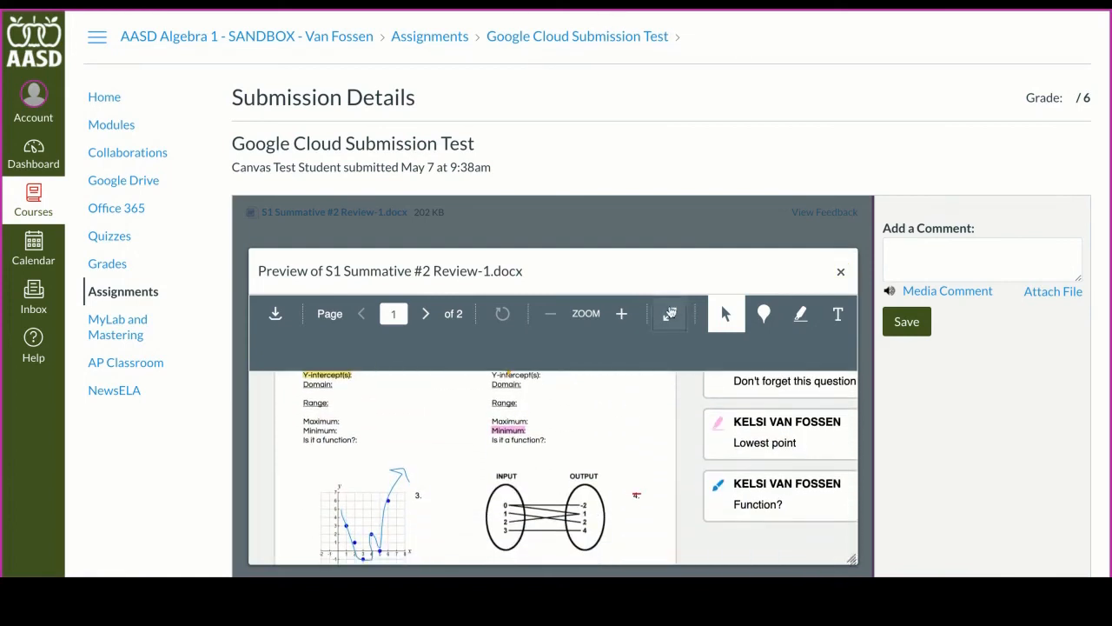
pyautogui.click(669, 314)
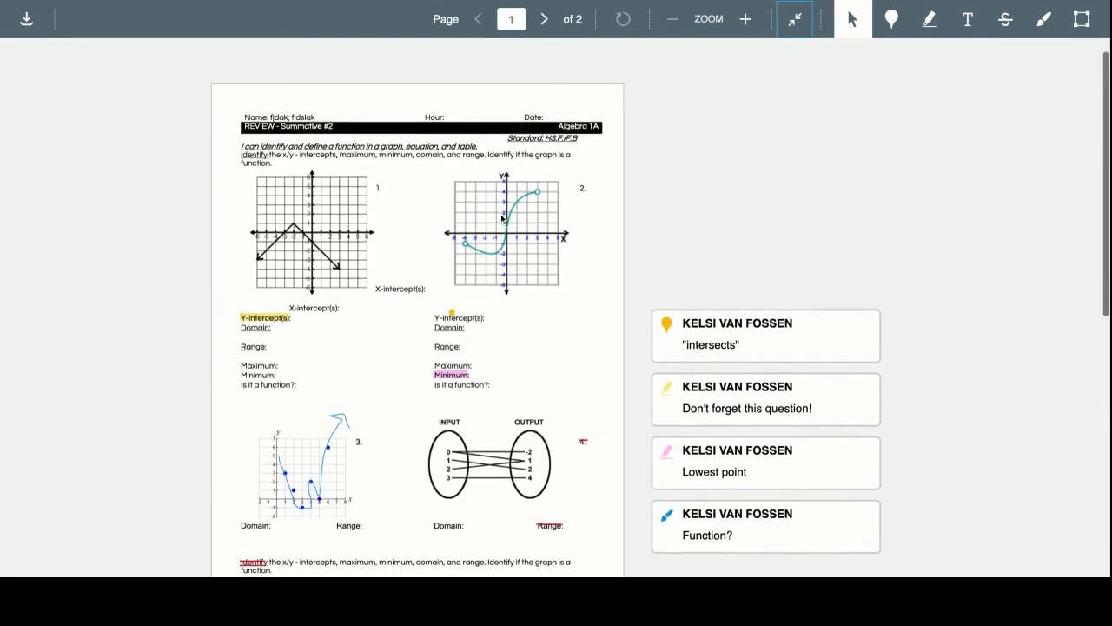
pyautogui.click(793, 19)
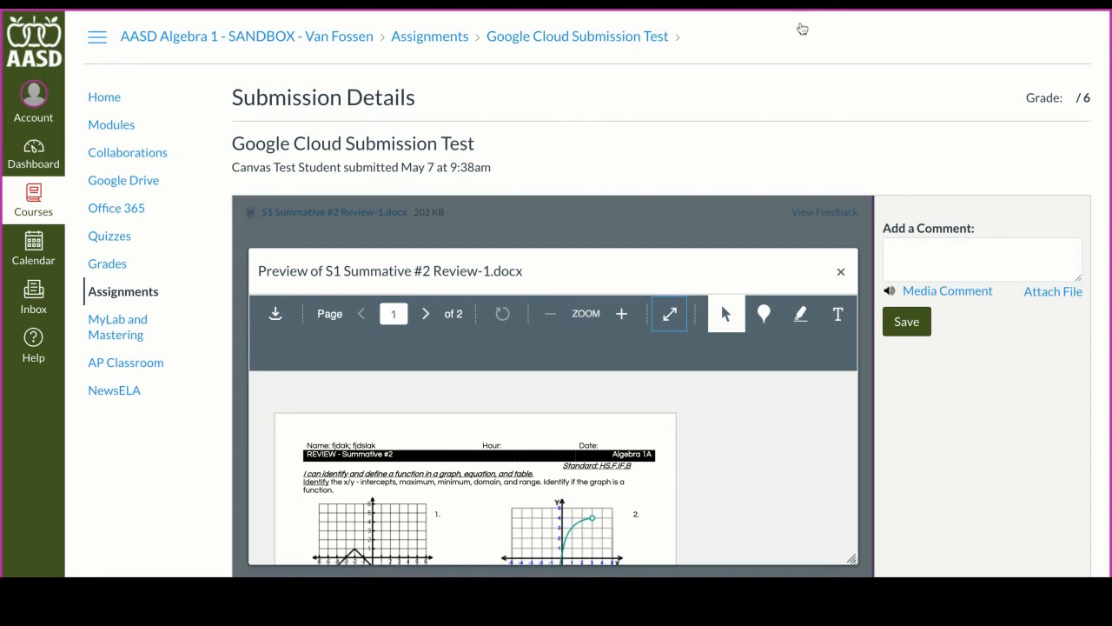
pyautogui.moveTo(630, 129)
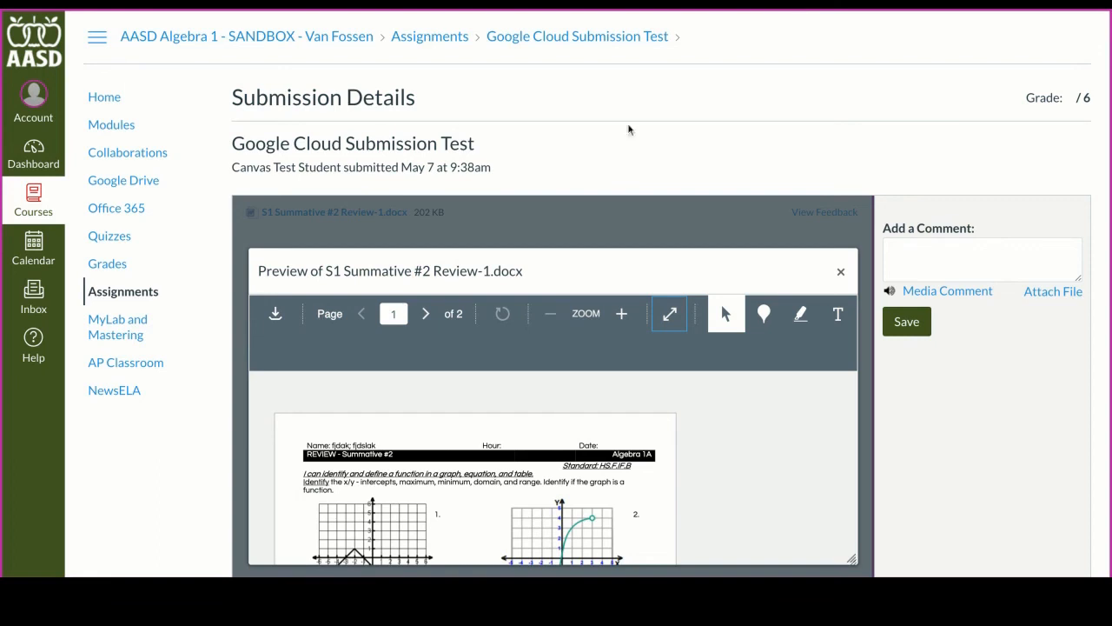